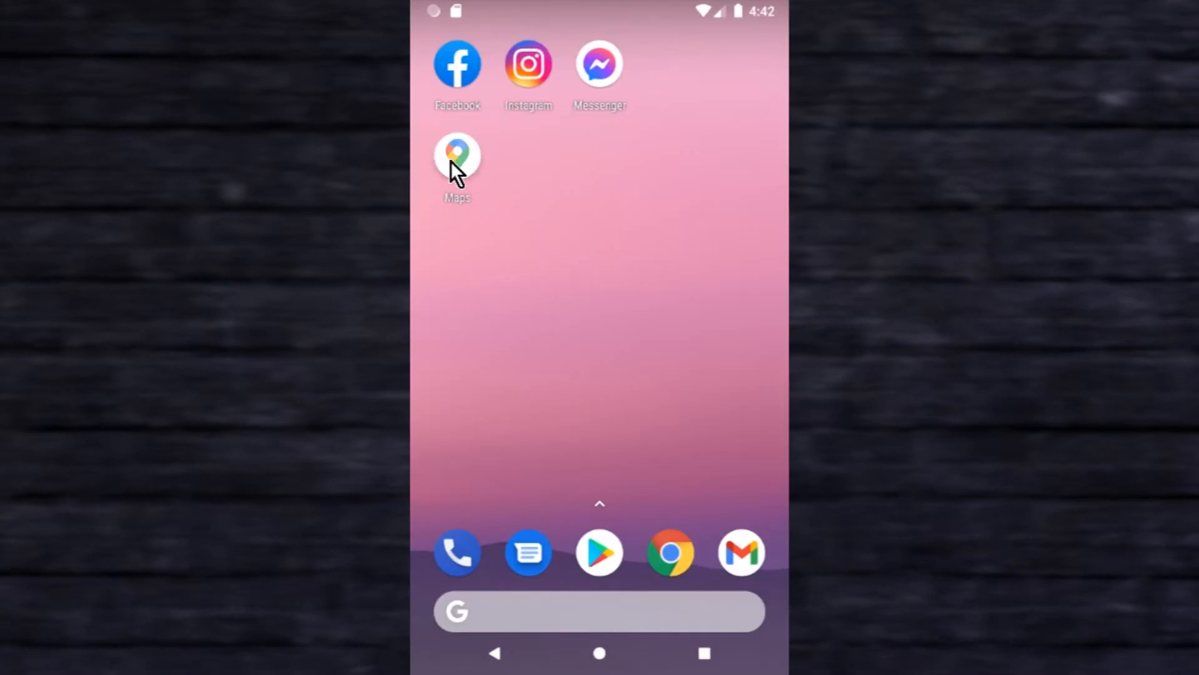
Launch Maps and reach the Location sharing page through the profile menu
click(457, 154)
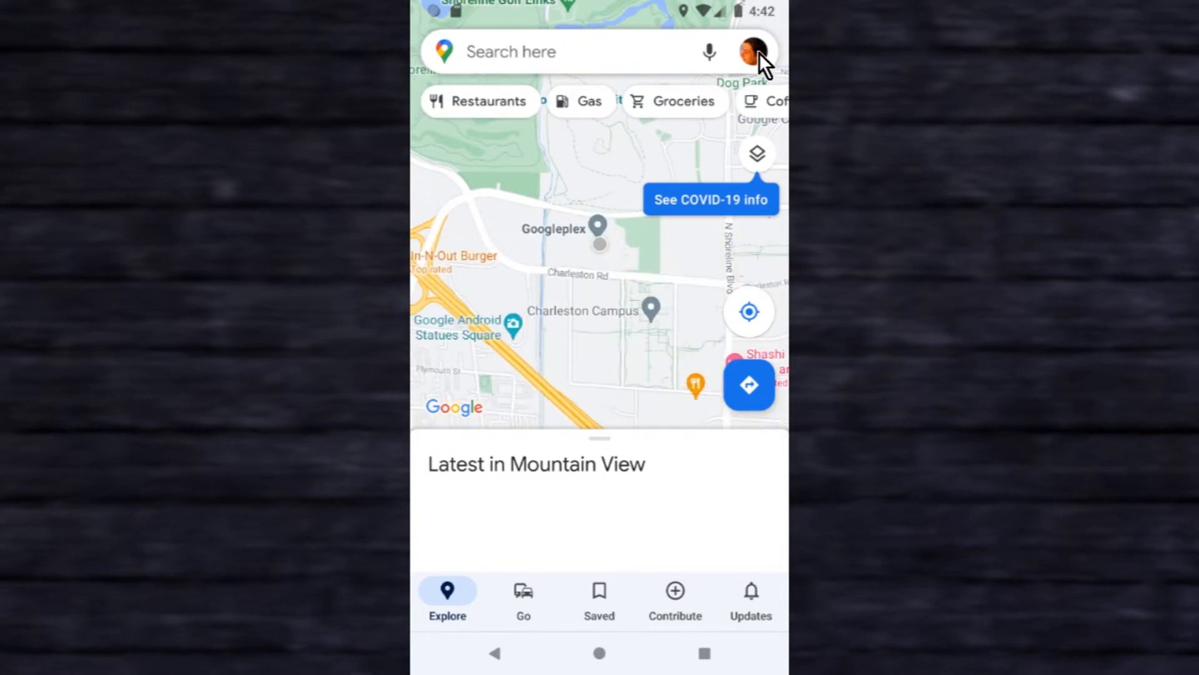
click(752, 51)
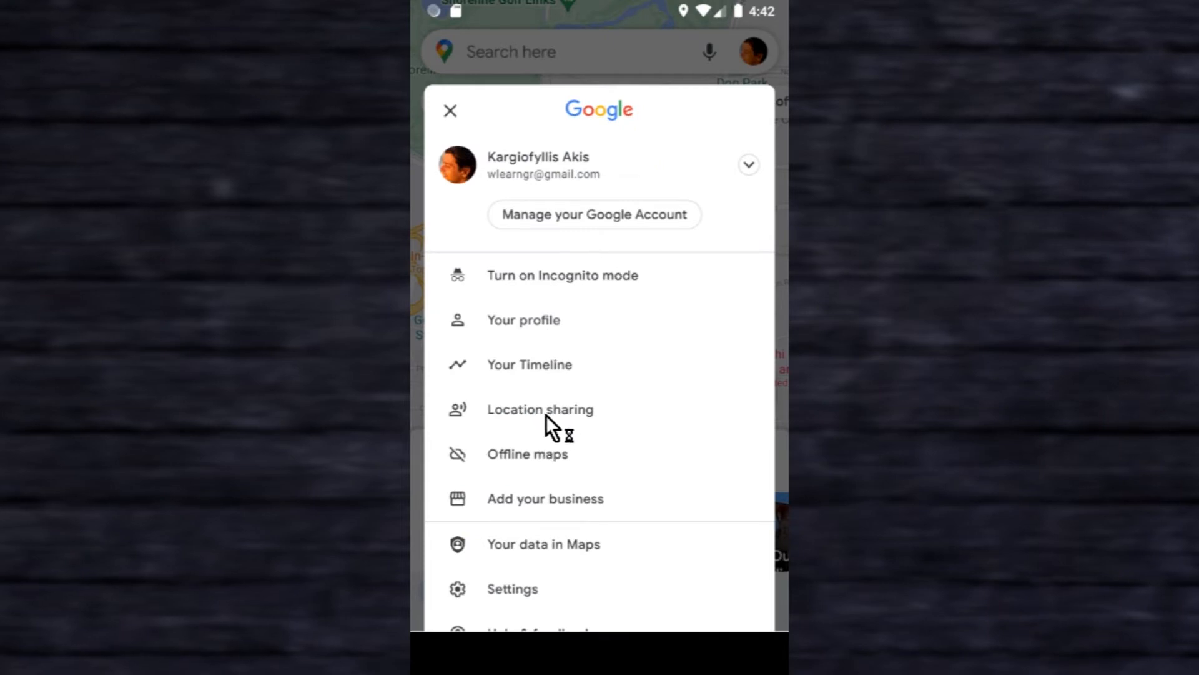
click(540, 409)
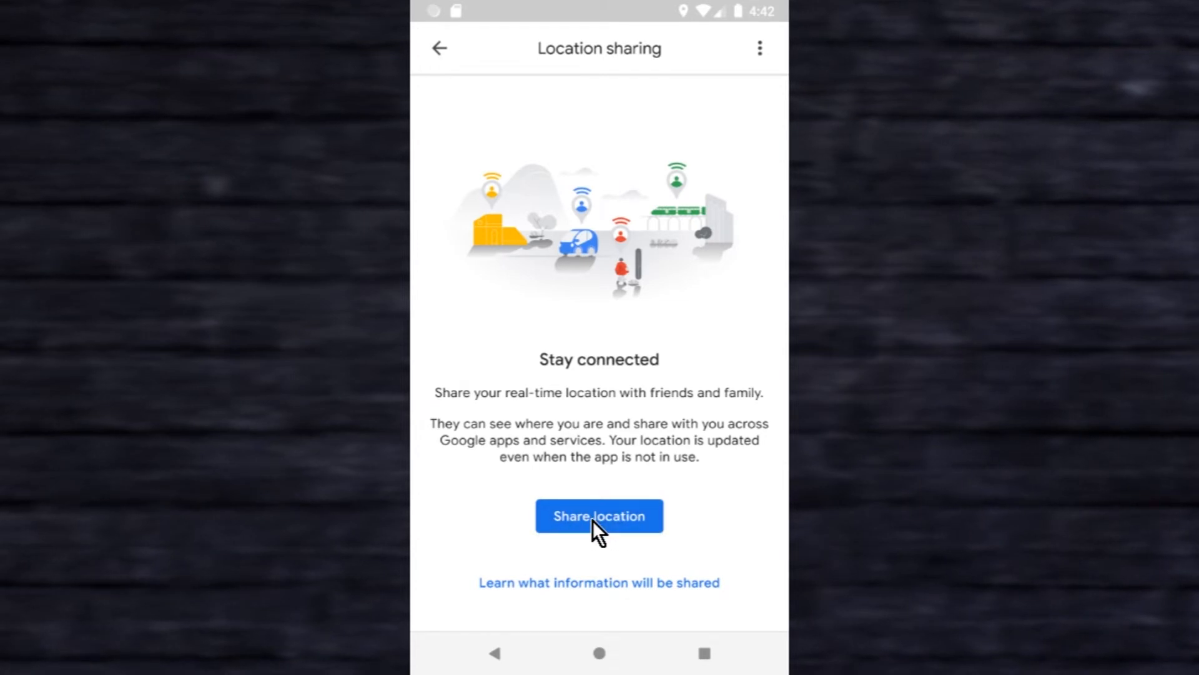
Start real-time location sharing, trying 2-3 hours and until-off before settling on 1 hour
click(599, 515)
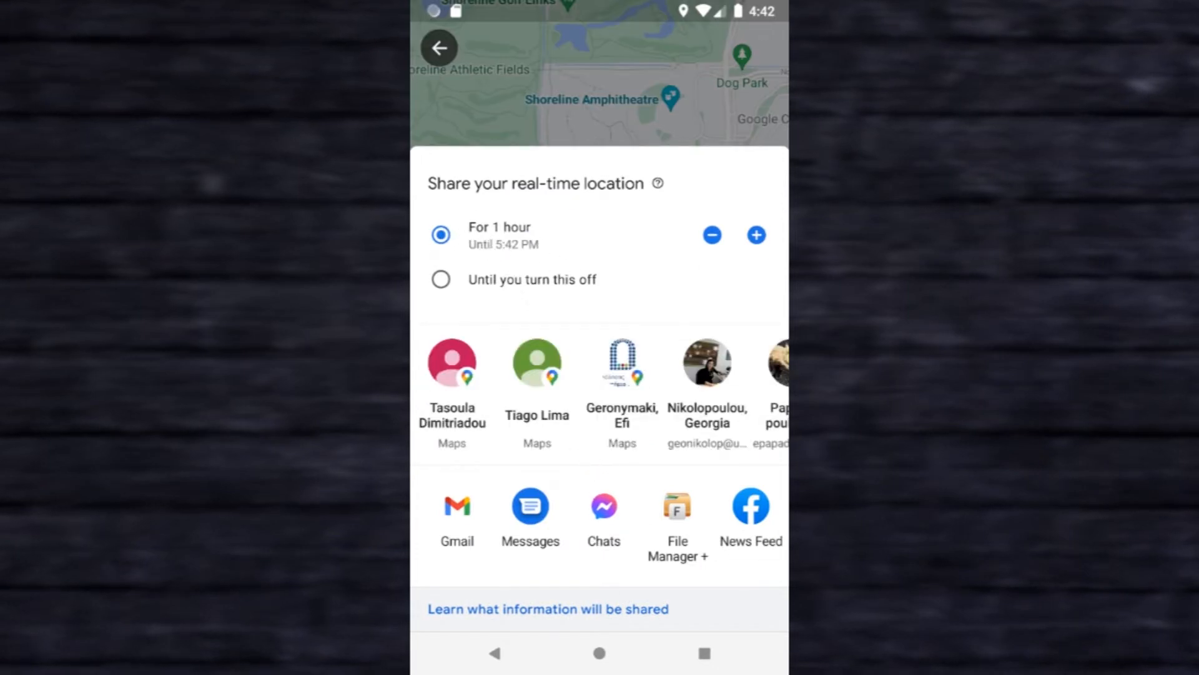
click(756, 235)
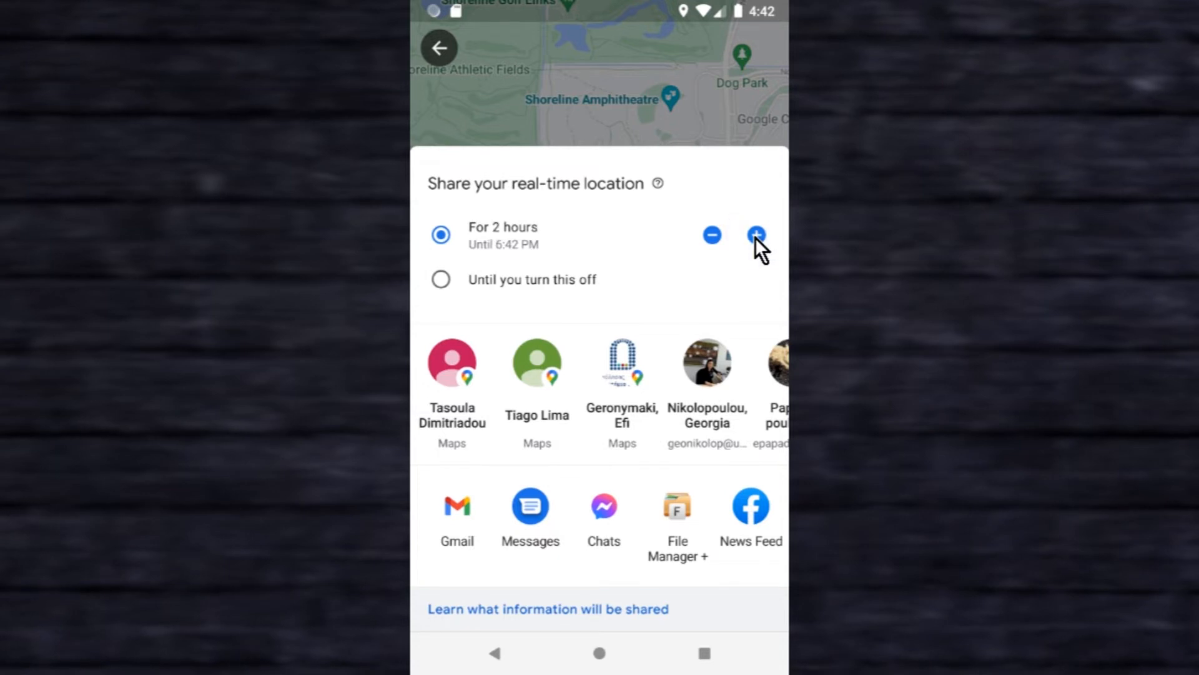
click(757, 235)
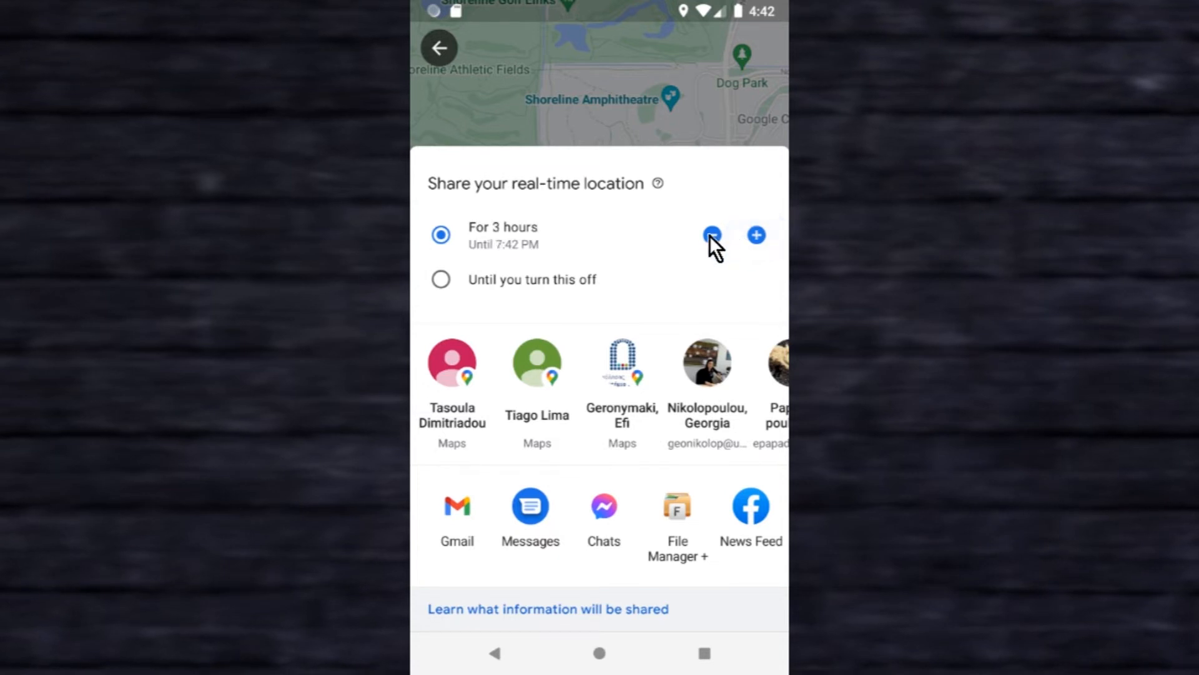
click(712, 235)
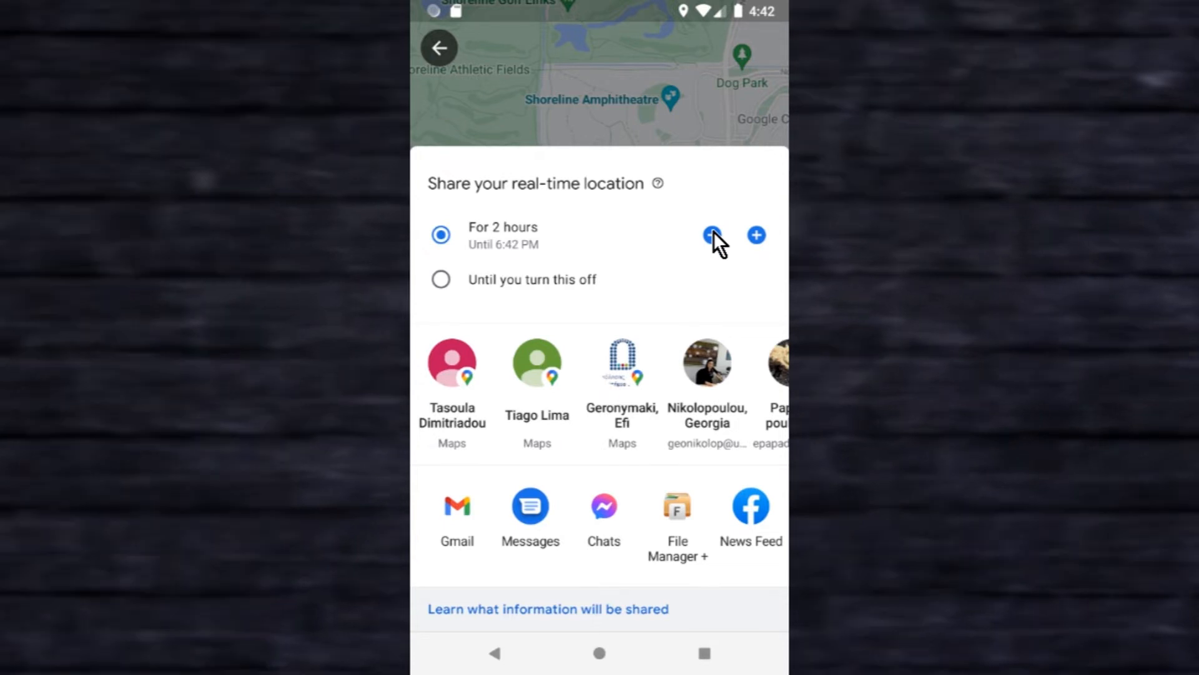
click(712, 236)
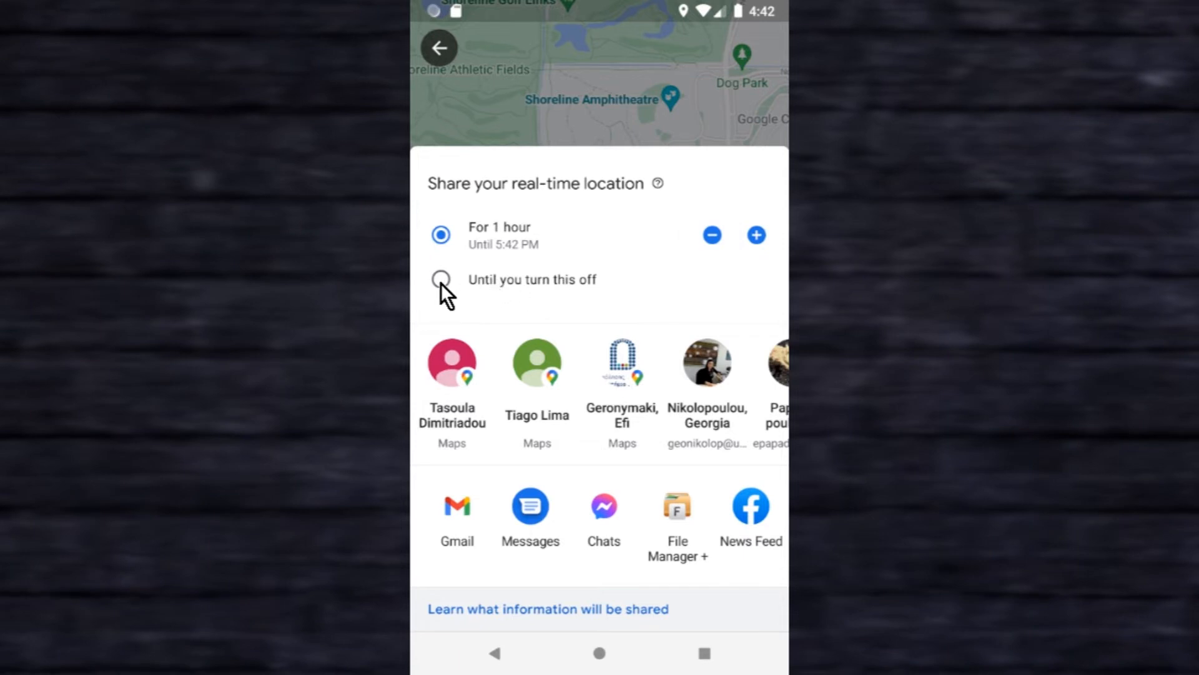
click(442, 280)
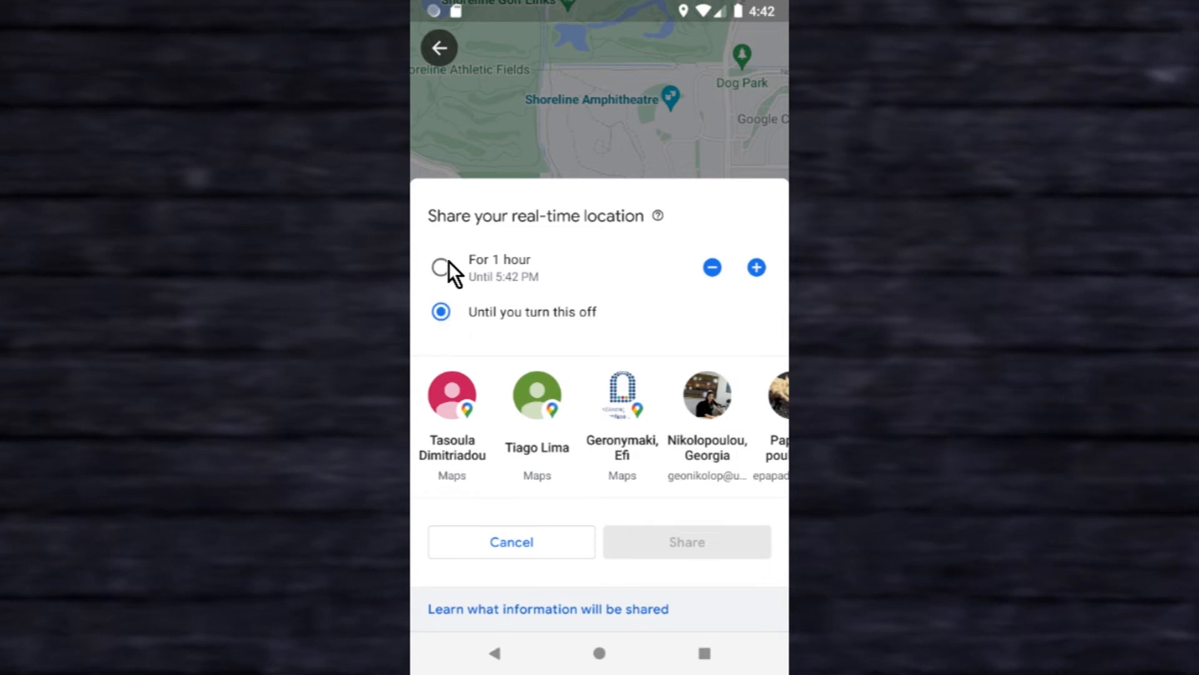
click(440, 268)
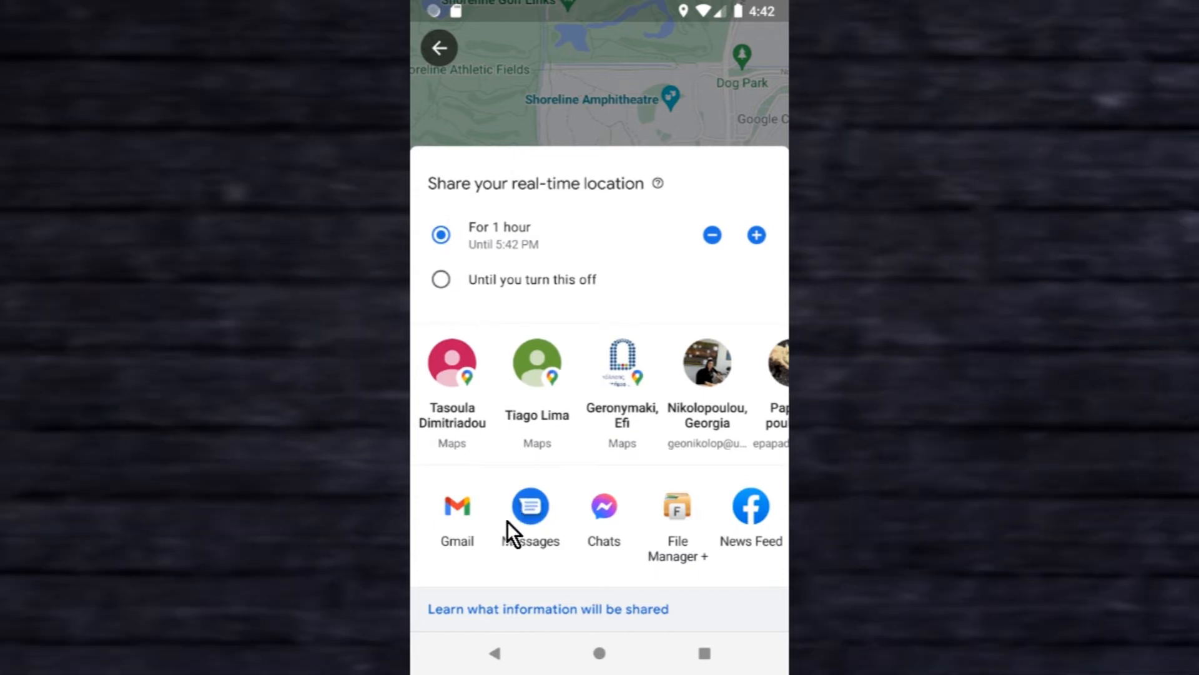
mouse_move(478, 525)
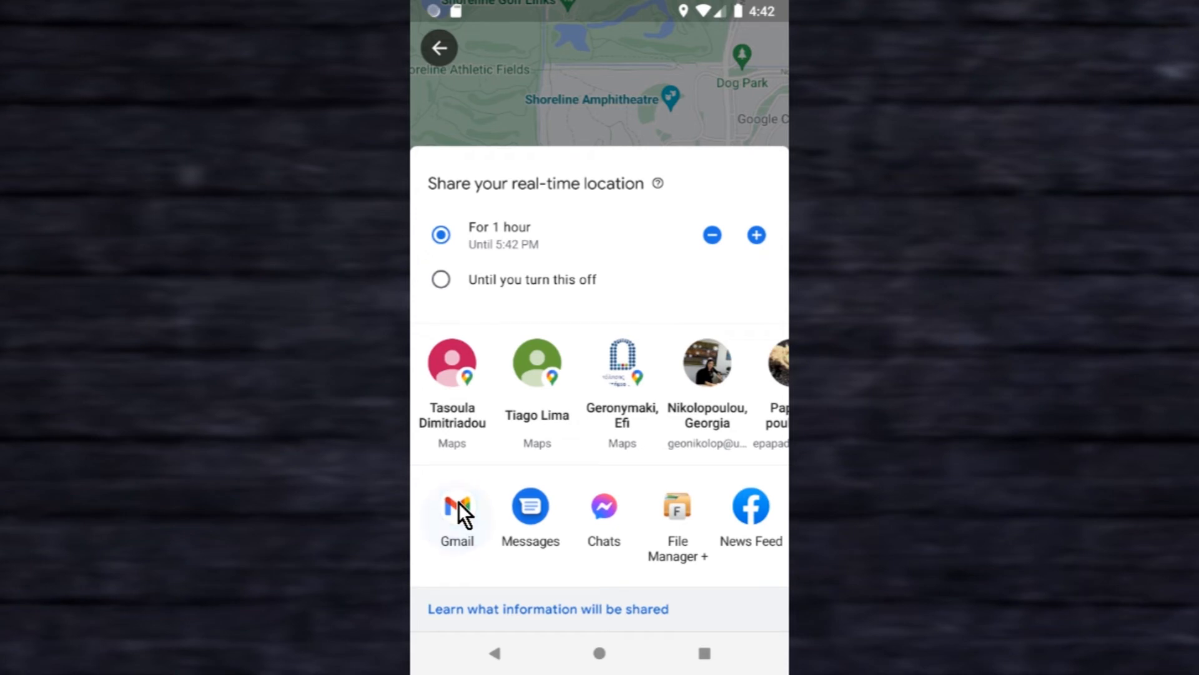
Send the 1-hour location as a link through Gmail, confirming the share dialog
click(455, 512)
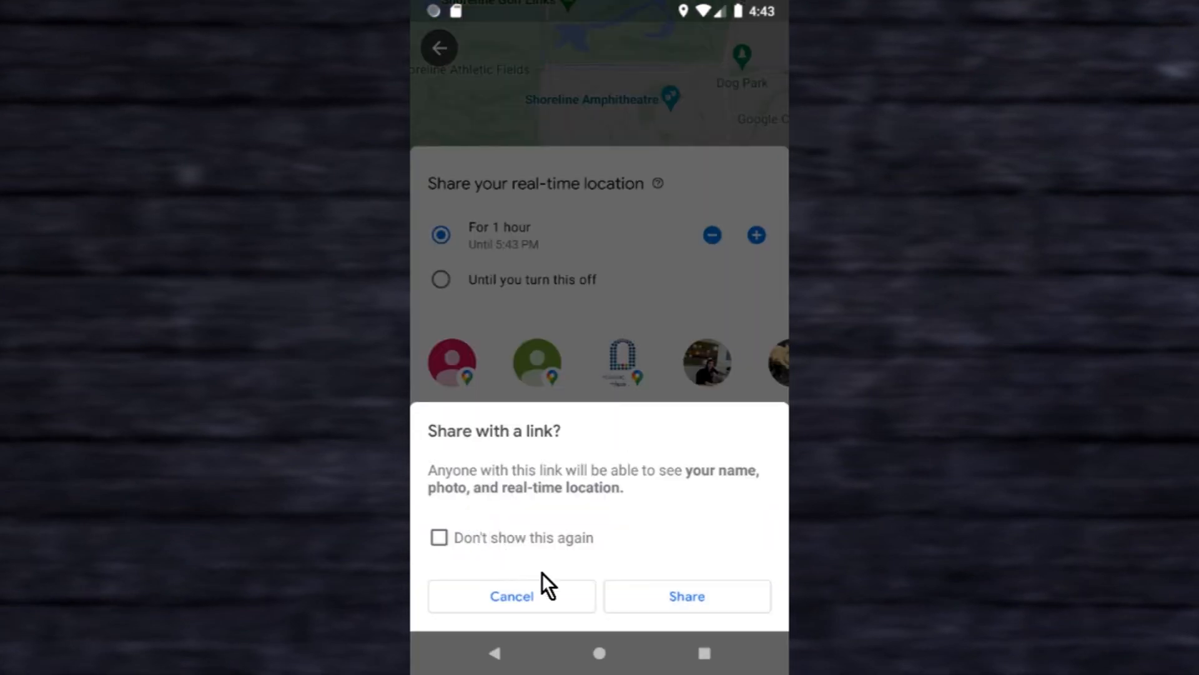
click(687, 596)
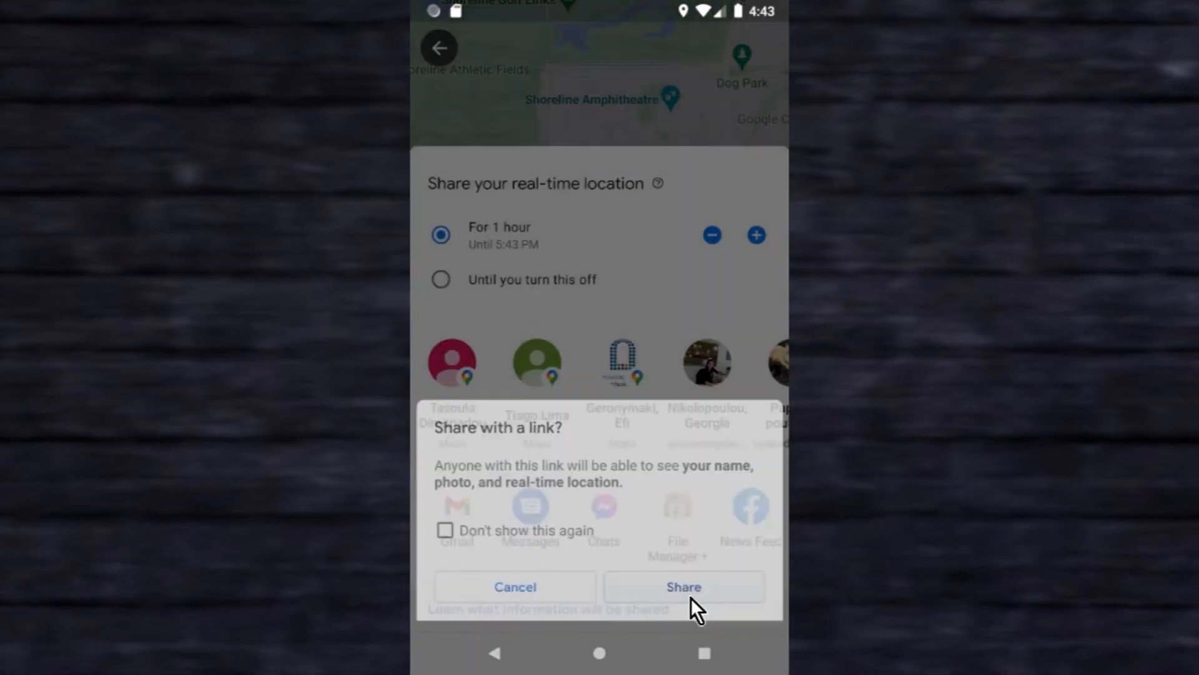
click(683, 587)
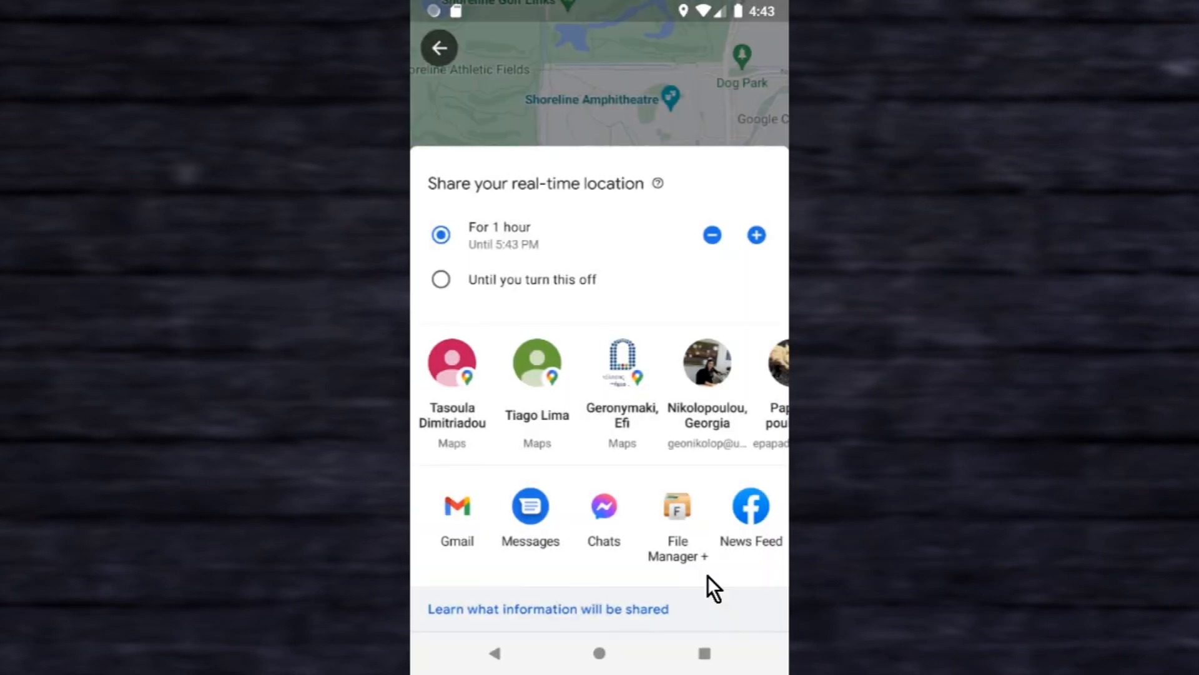
click(457, 506)
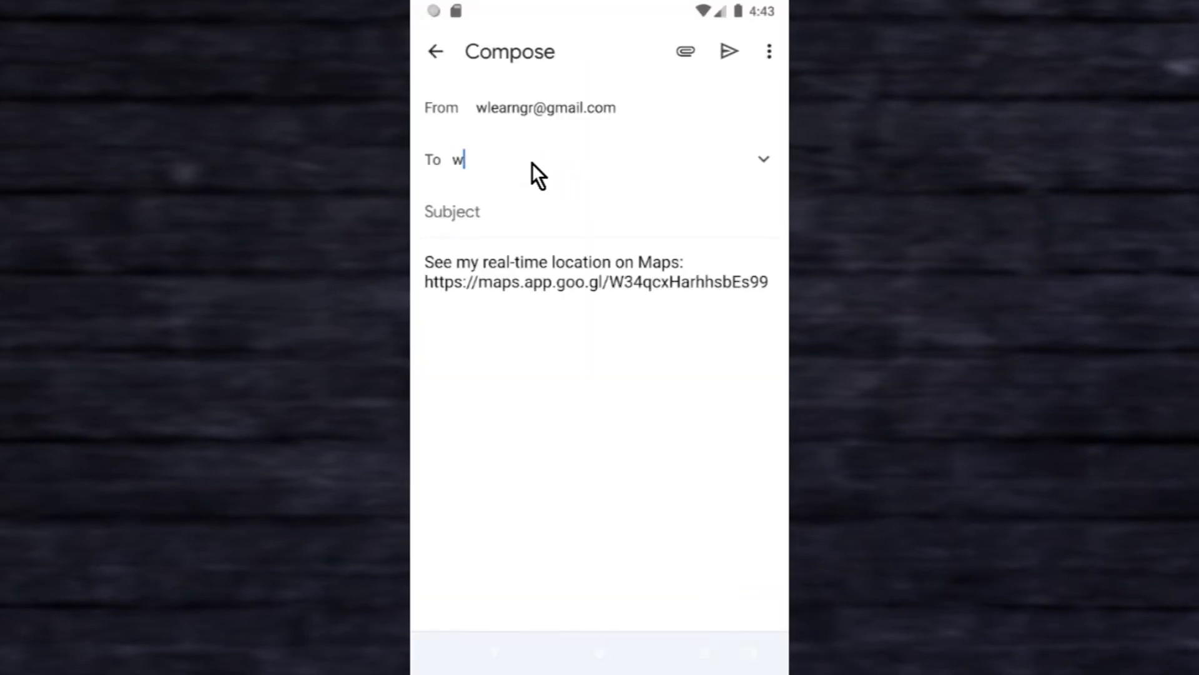
Address the Gmail draft to 'wlearnhowto' by picking the suggested contact
text(wlearnhowto)
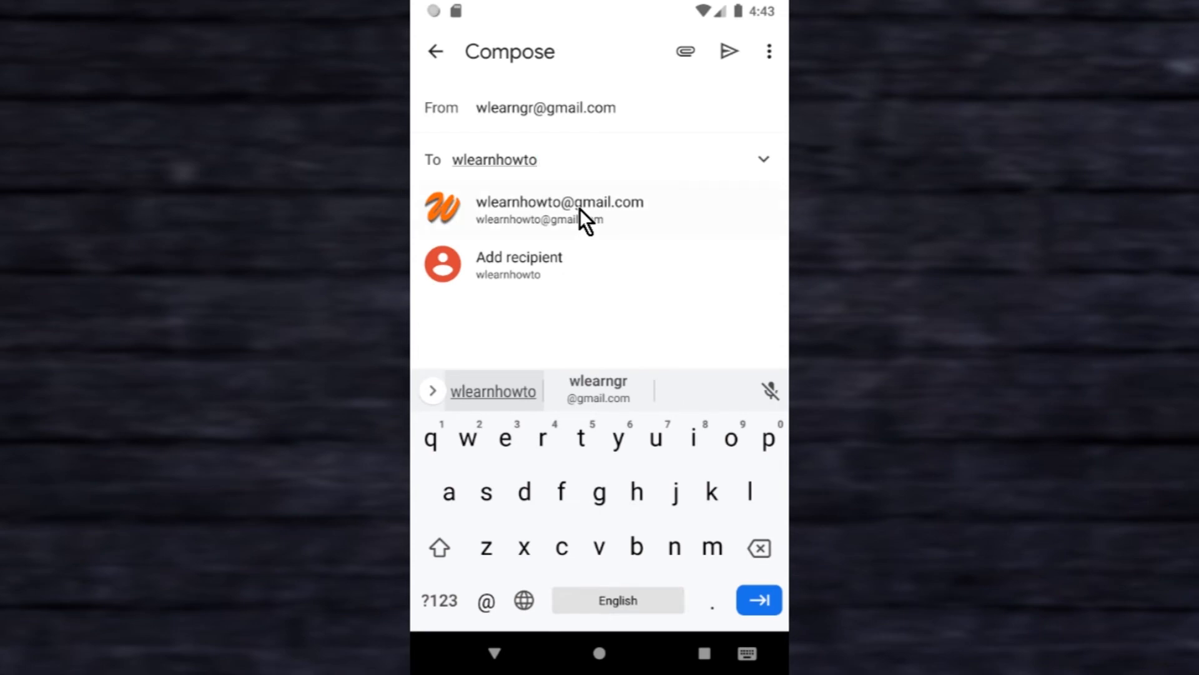
click(550, 201)
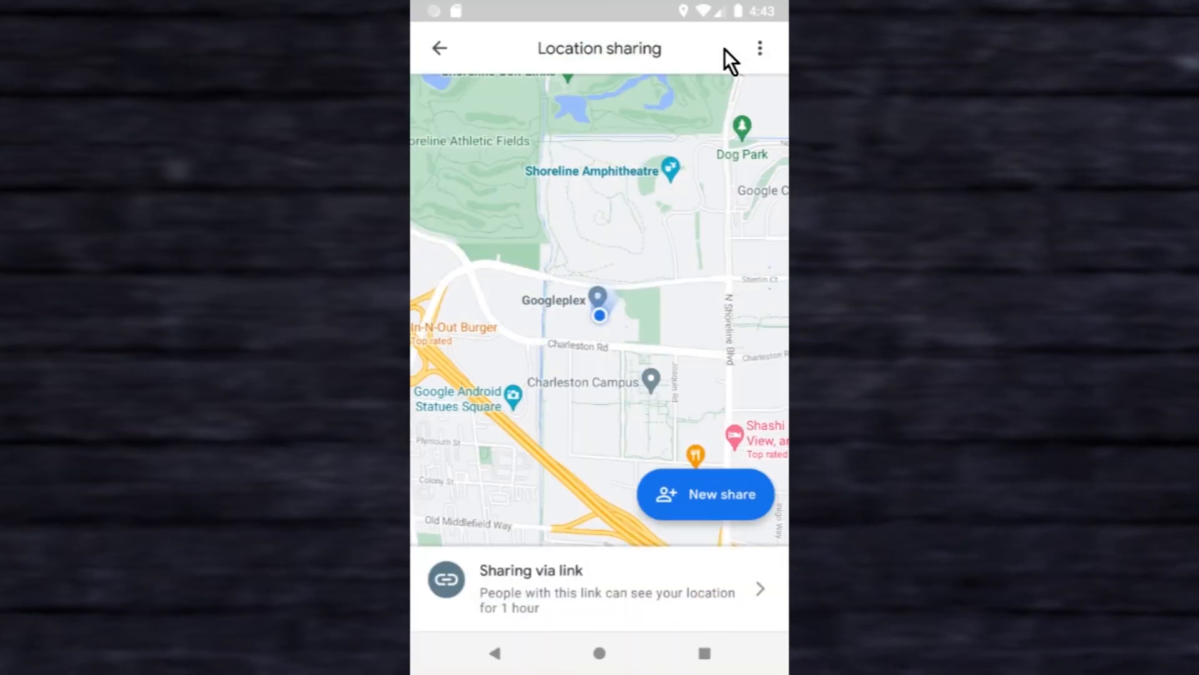
mouse_move(670, 314)
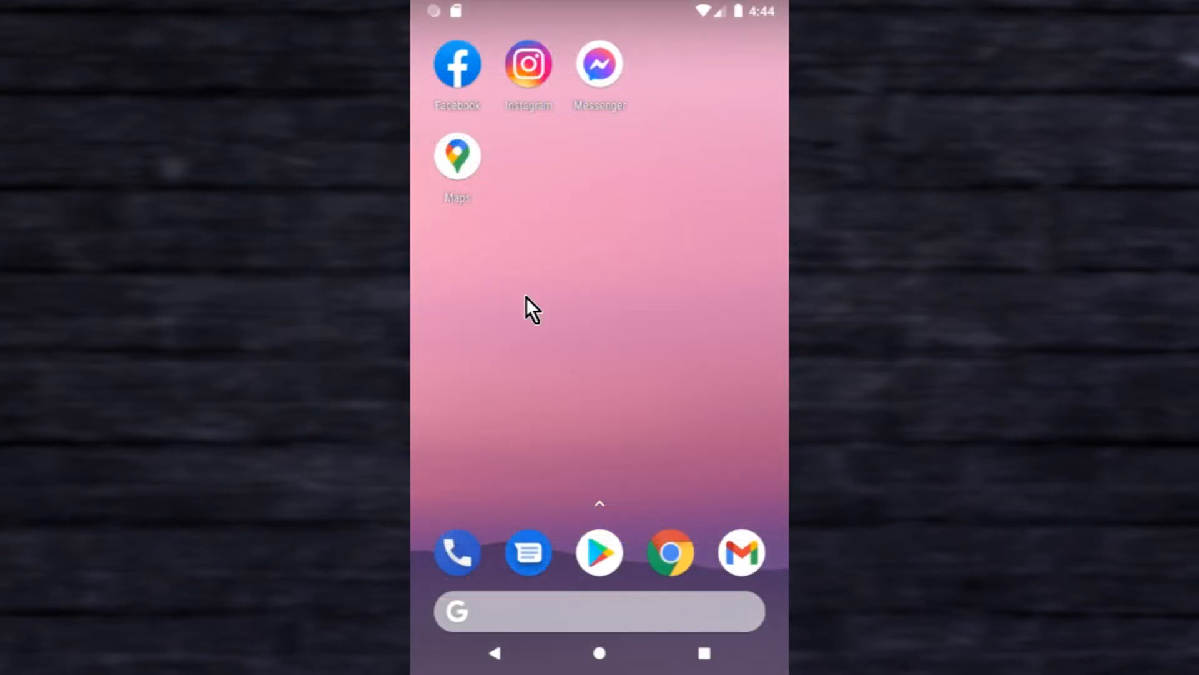
mouse_move(466, 169)
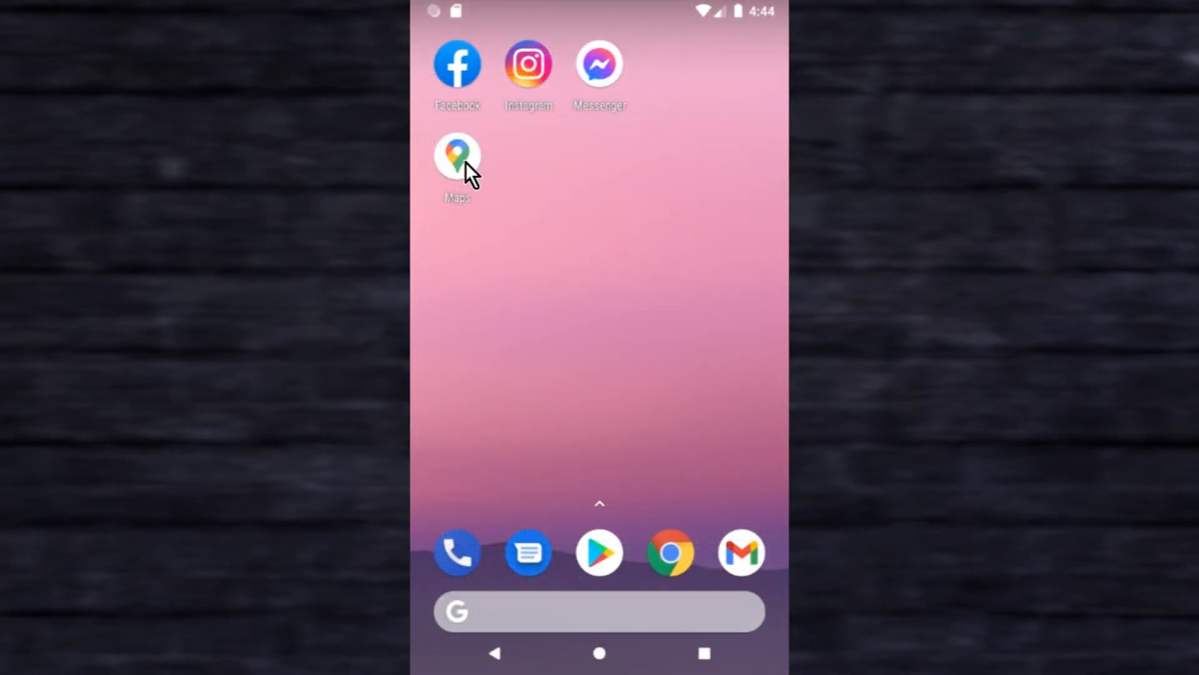
Relaunch Maps and open the account options to reach Location sharing
click(458, 153)
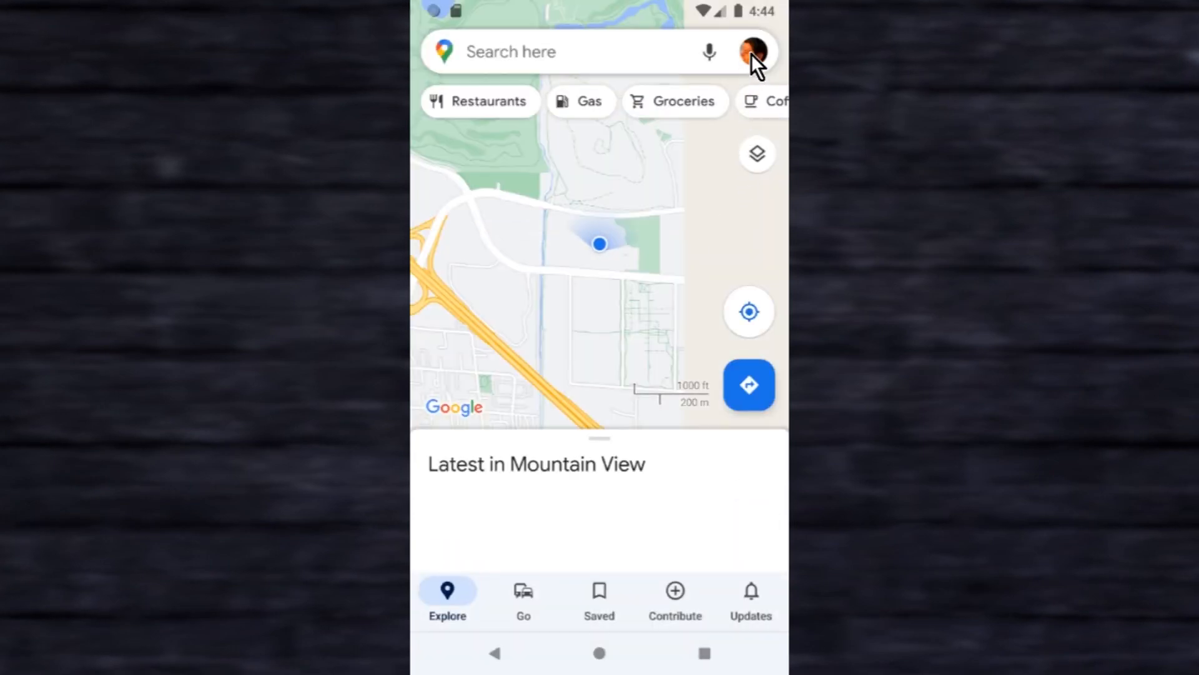
click(754, 50)
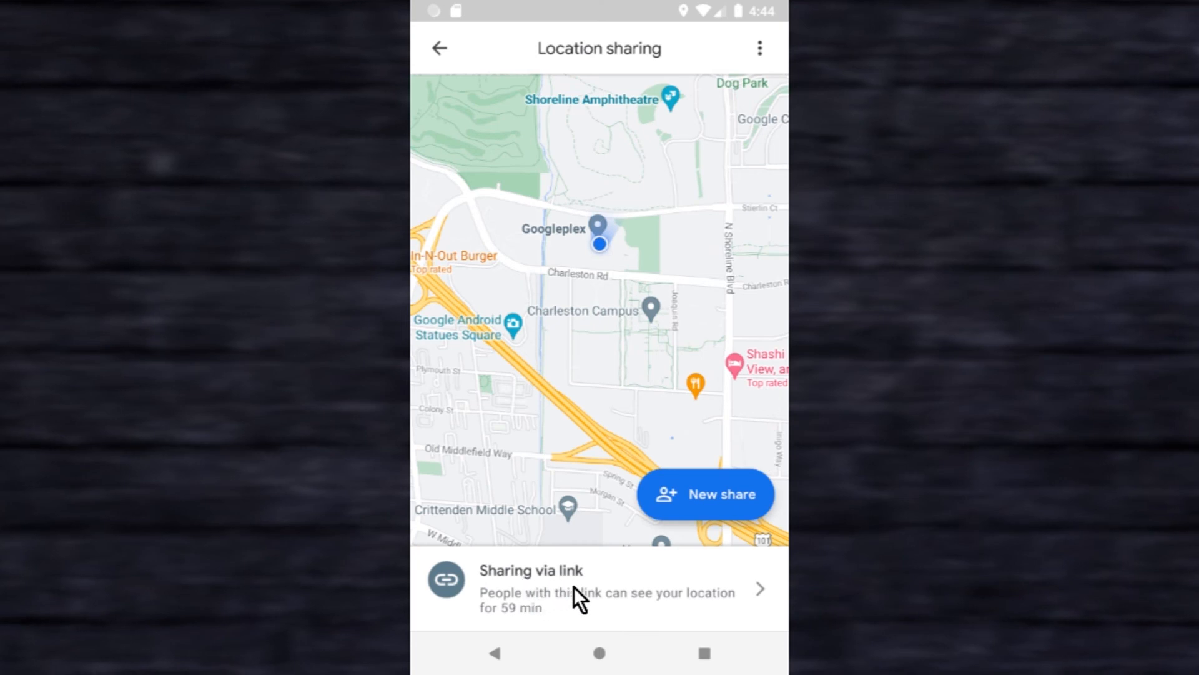
End the 'Sharing via link' share from its details screen
click(580, 592)
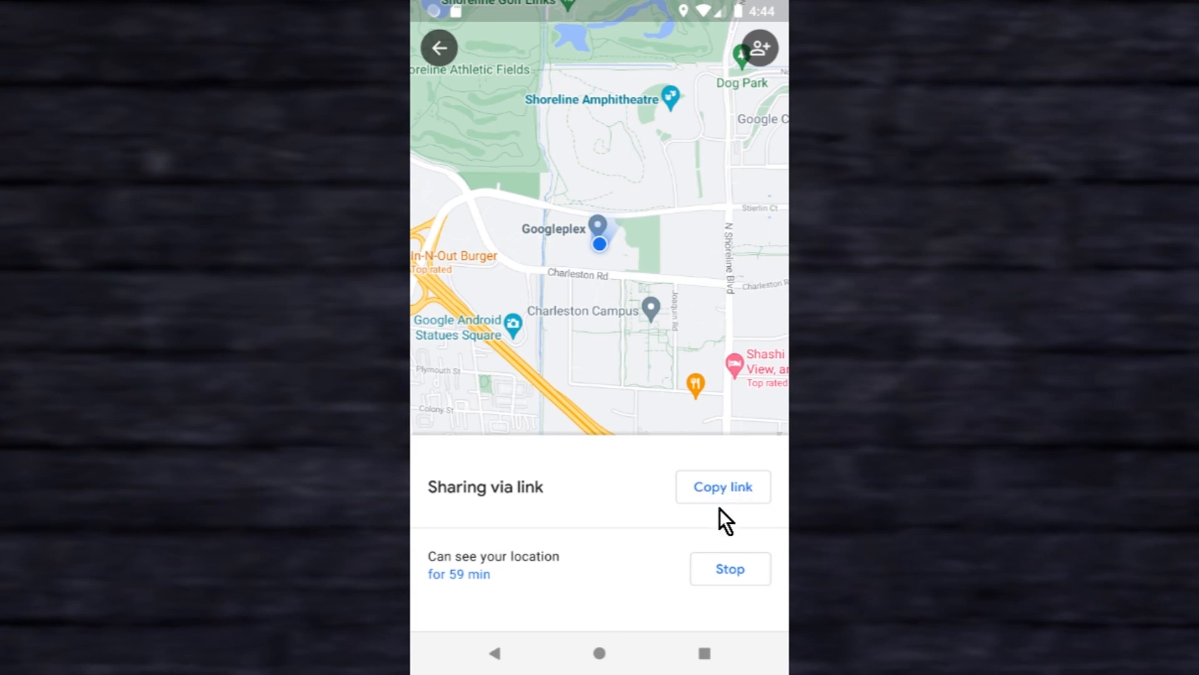
mouse_move(756, 578)
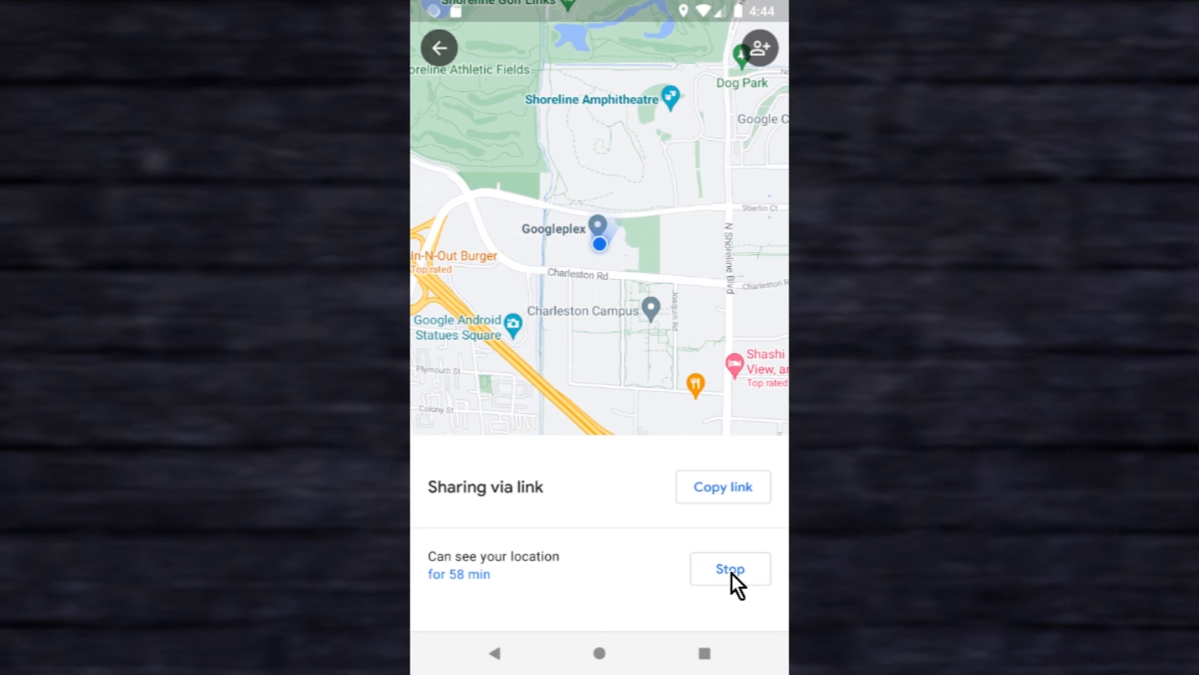
click(731, 568)
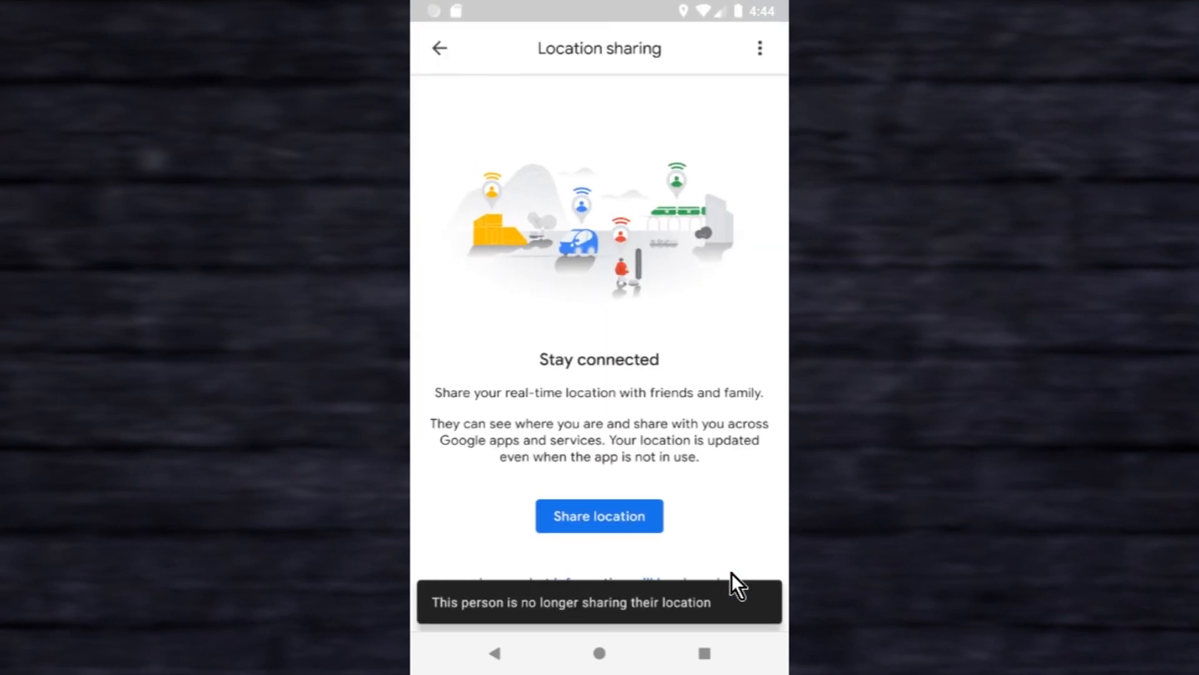